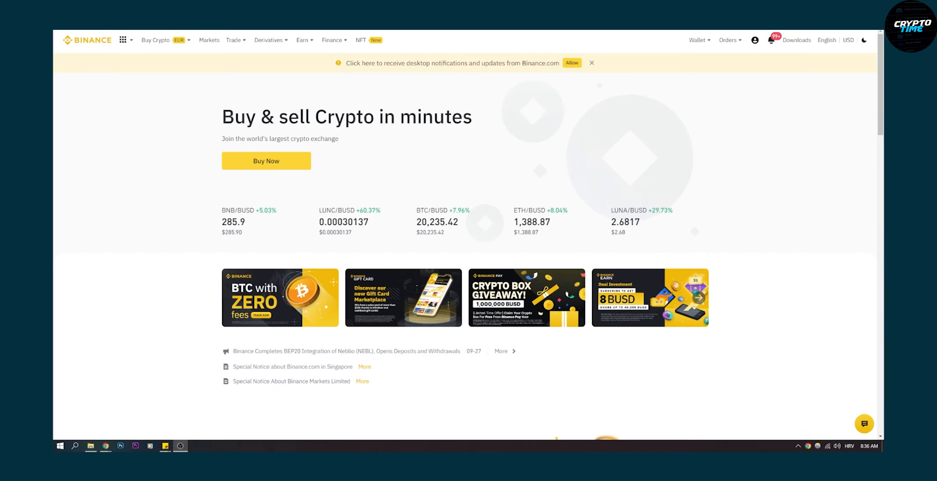
pyautogui.moveTo(772, 153)
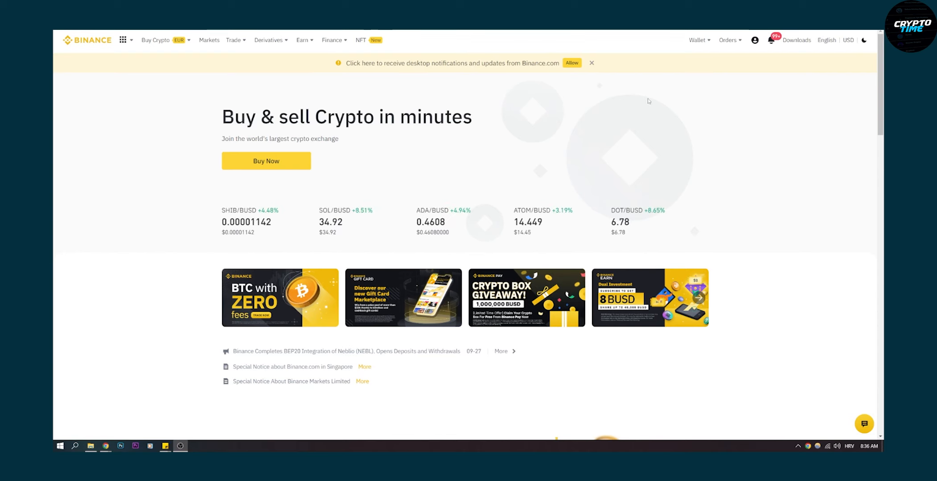
pyautogui.moveTo(660, 107)
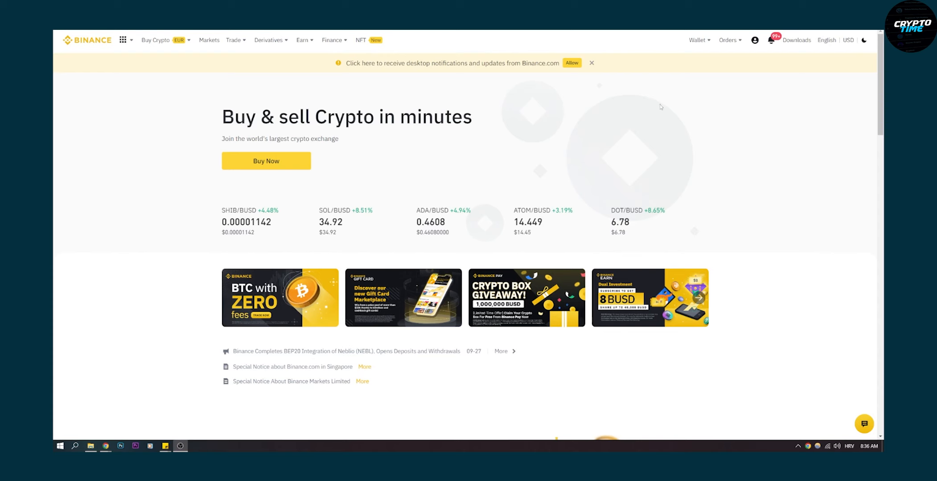
# Bring up the account menu from the profile icon on the Binance homepage.
pyautogui.click(755, 41)
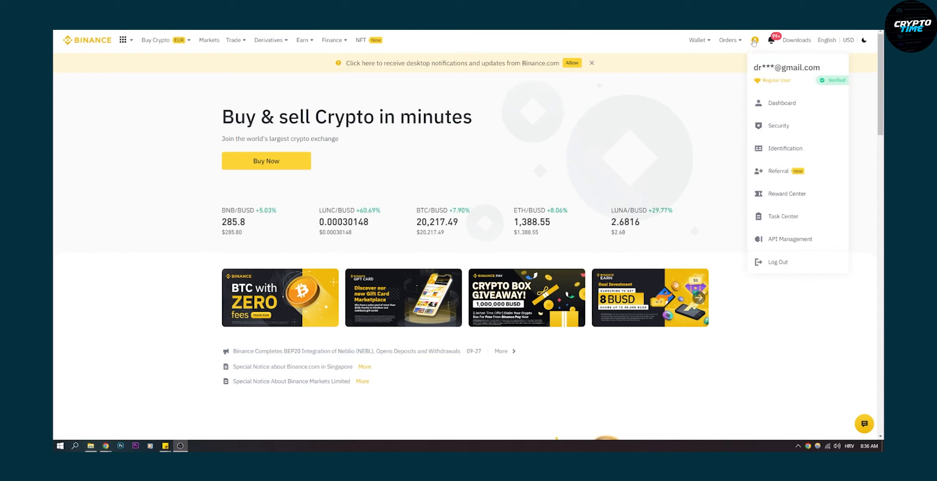
pyautogui.moveTo(787, 193)
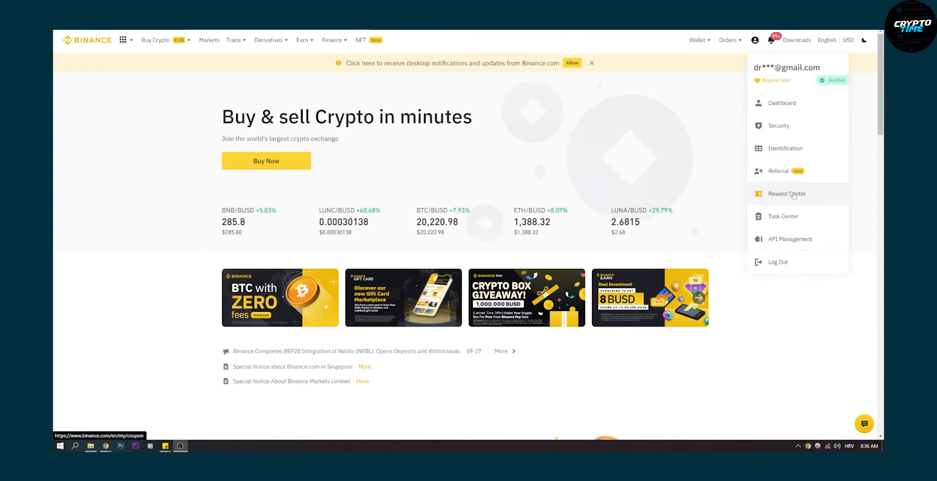
# Go to the Reward Center and browse down the expired cashback voucher list.
pyautogui.click(786, 193)
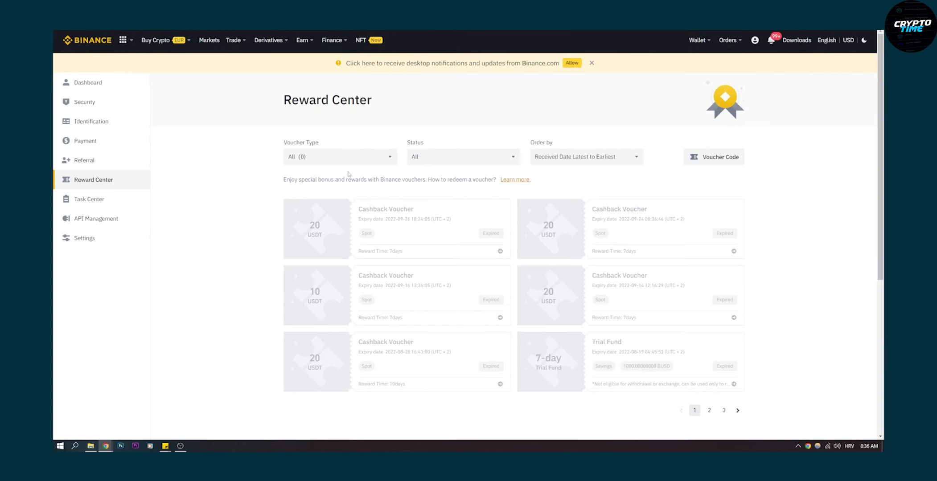
pyautogui.moveTo(253, 230)
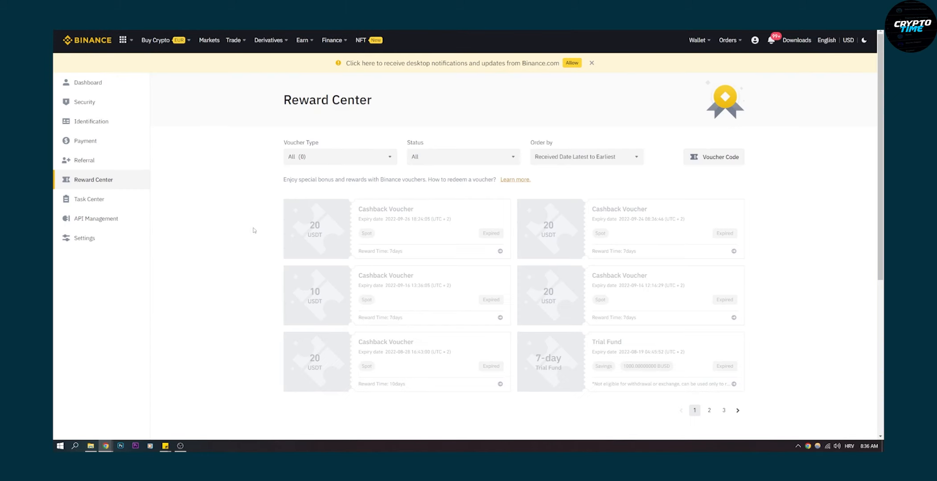
pyautogui.scroll(-3)
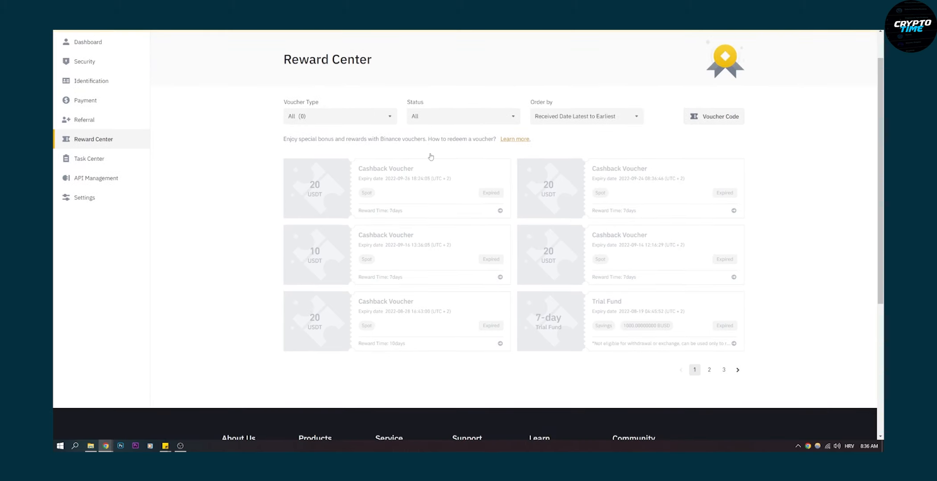
pyautogui.moveTo(233, 238)
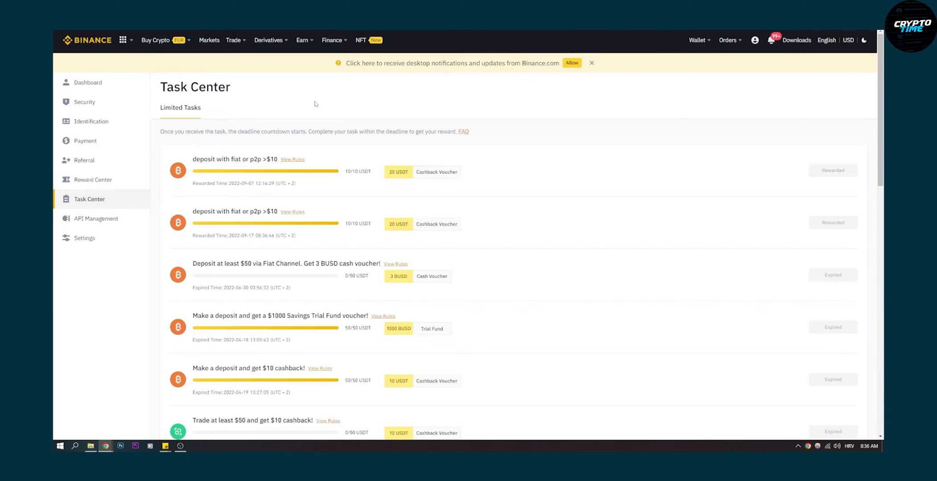
pyautogui.moveTo(712, 206)
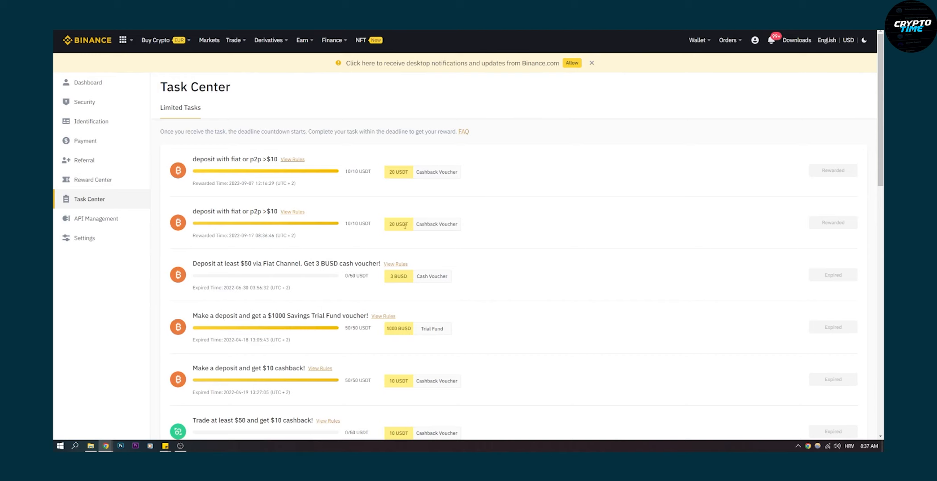
pyautogui.scroll(-3)
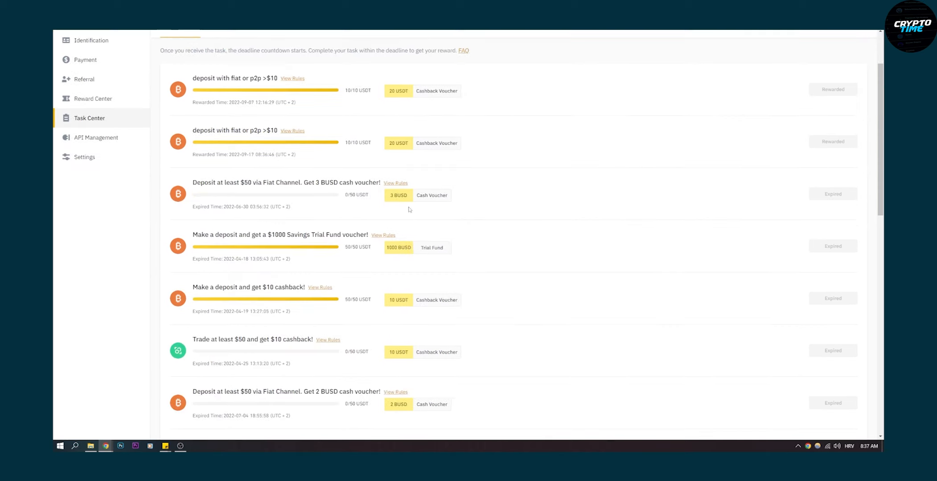
pyautogui.scroll(-3)
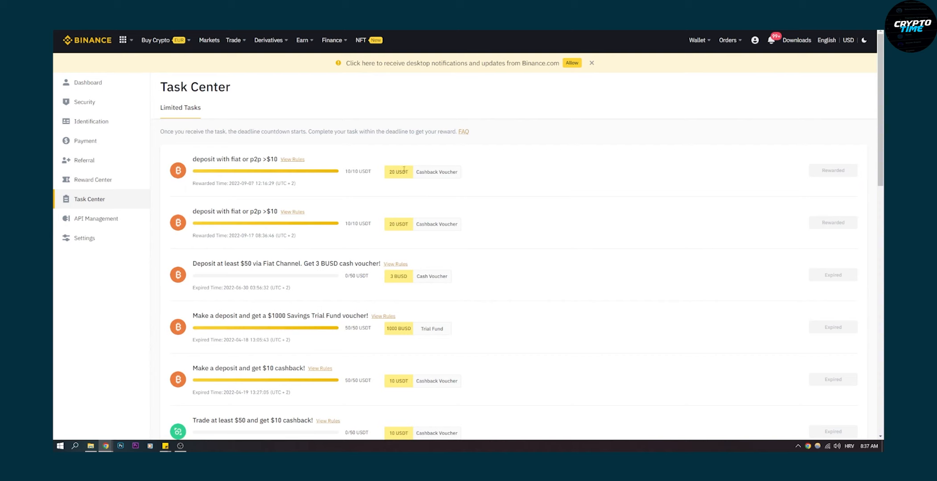
pyautogui.scroll(-3)
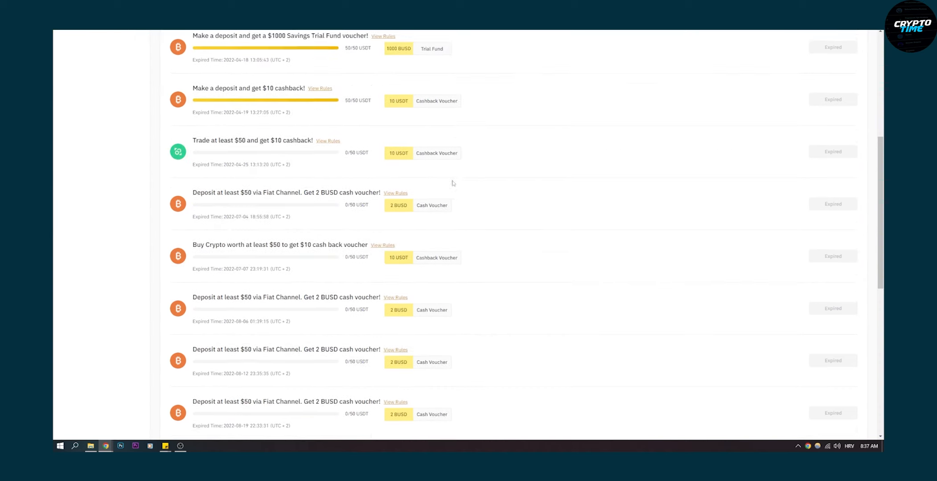
pyautogui.scroll(-3)
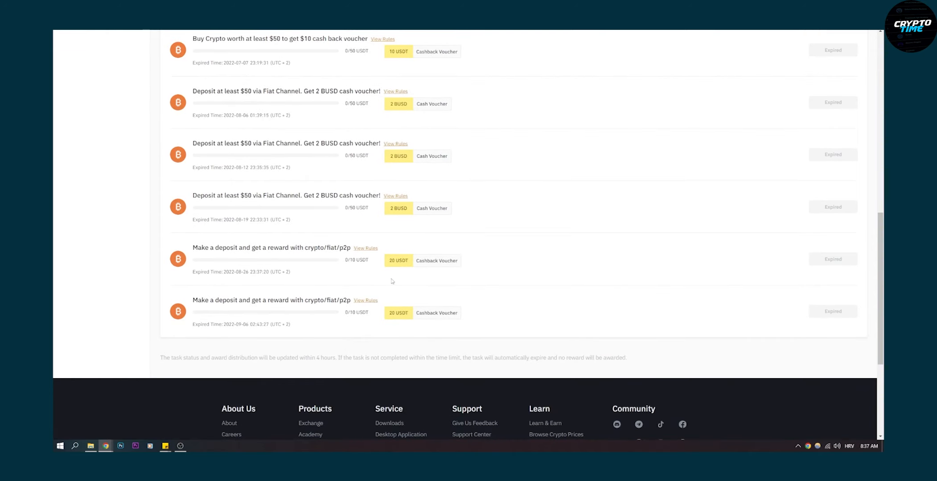
pyautogui.scroll(3)
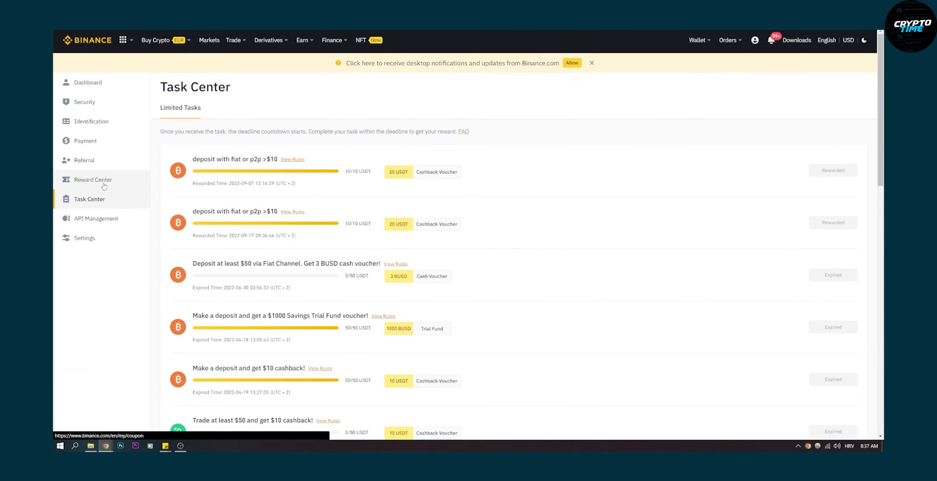
pyautogui.click(93, 179)
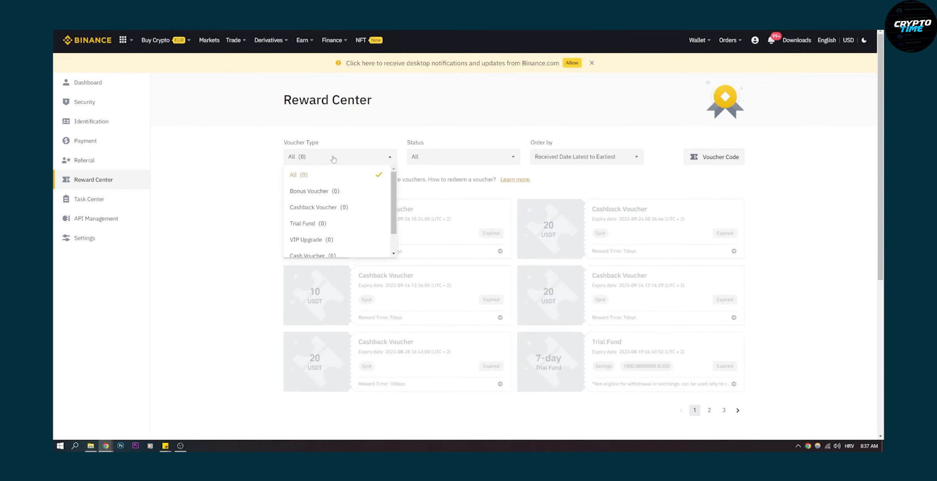
# Sort the Reward Center vouchers by Received Date, Earliest to Latest.
pyautogui.click(339, 157)
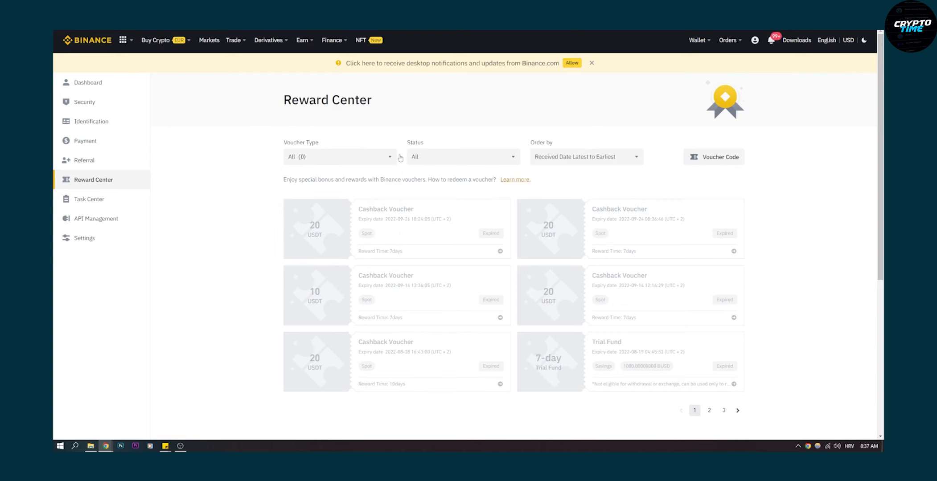
pyautogui.click(585, 157)
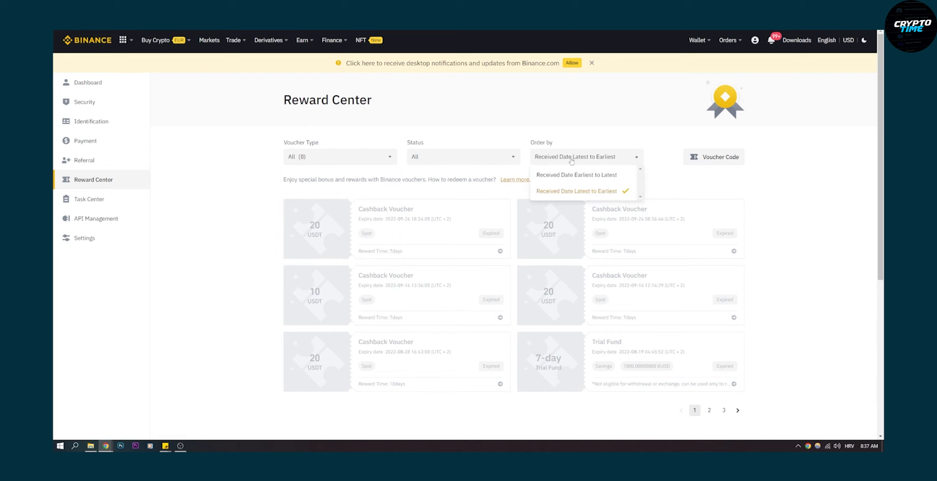
pyautogui.click(575, 174)
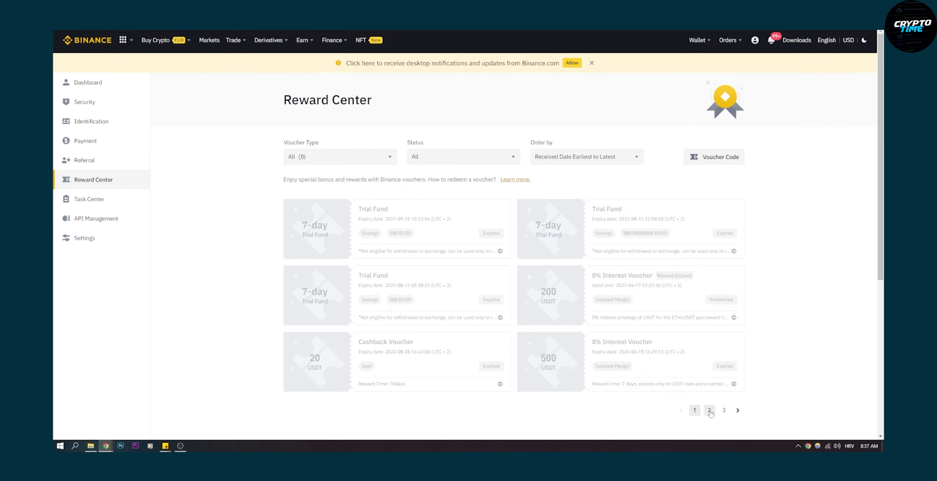
# Check voucher page 2 then page 1, and view the Voucher Code redeem dialog without redeeming.
pyautogui.click(709, 410)
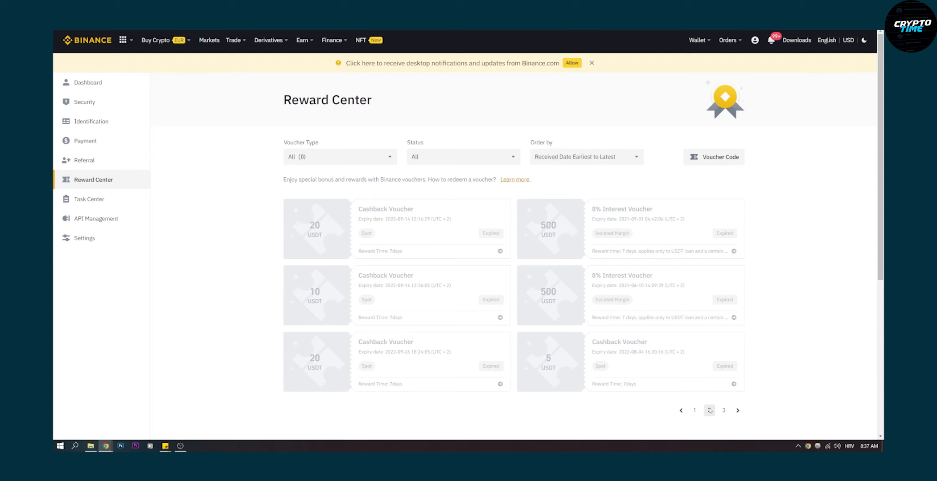
pyautogui.click(724, 333)
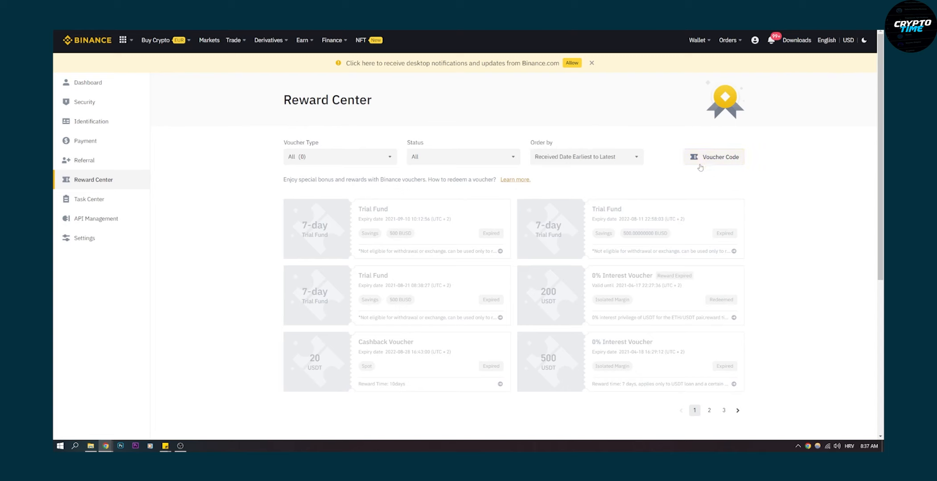
pyautogui.click(721, 157)
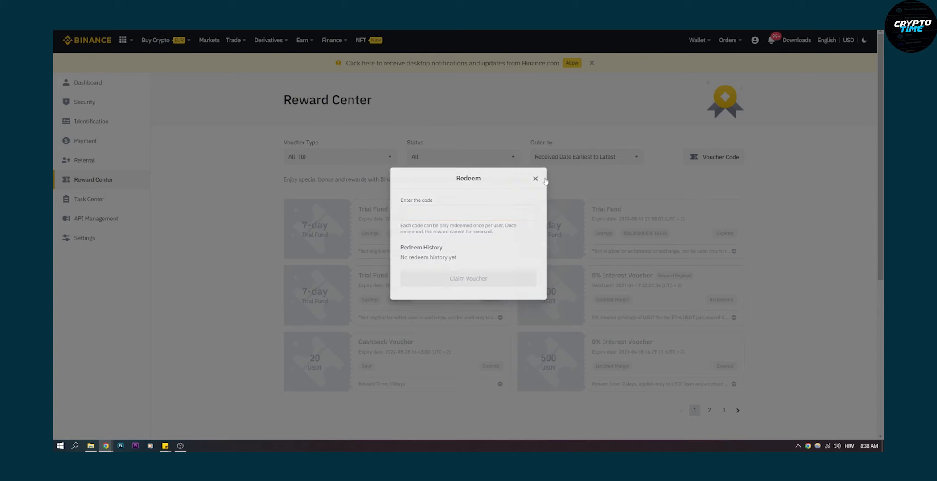
pyautogui.click(535, 178)
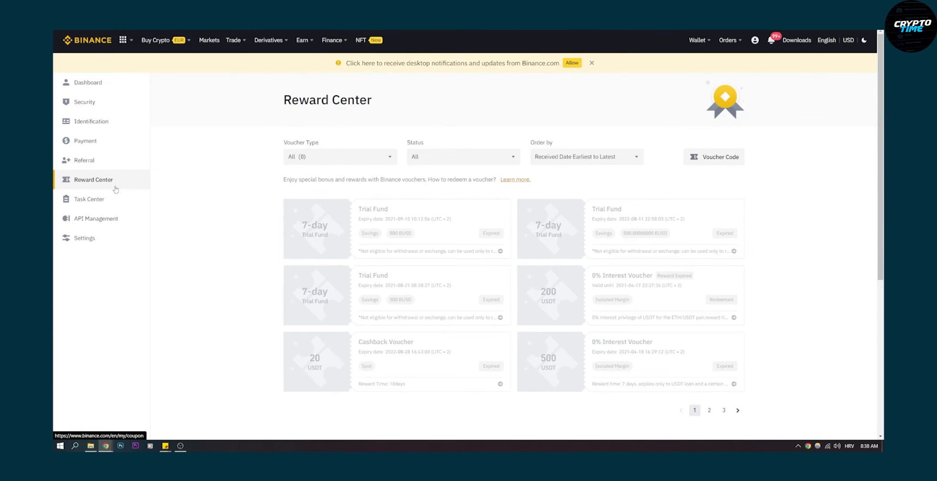
# Go to the Task Center and browse the Limited Tasks list of rewarded deposit tasks.
pyautogui.click(89, 199)
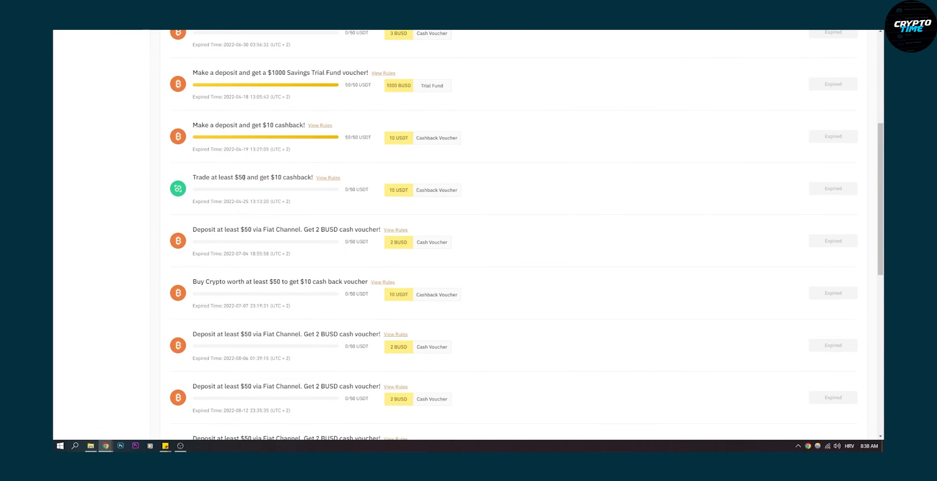
pyautogui.moveTo(299, 176)
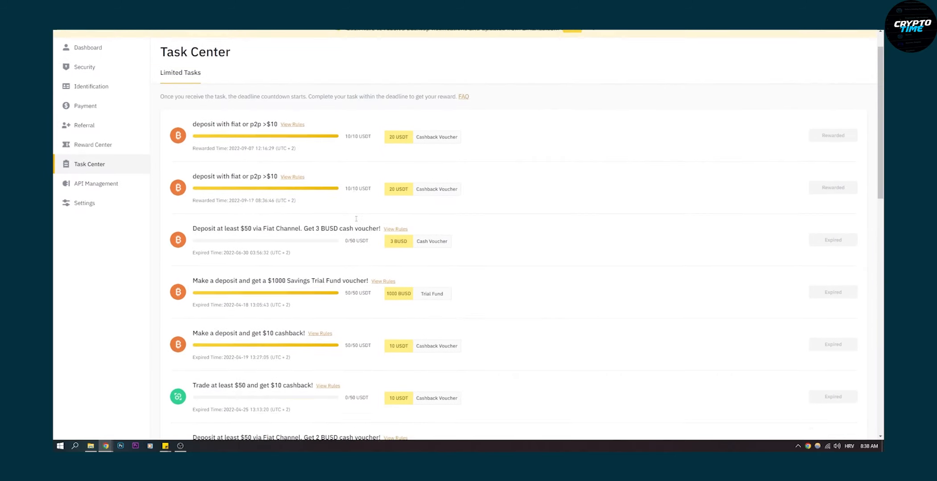
pyautogui.scroll(-3)
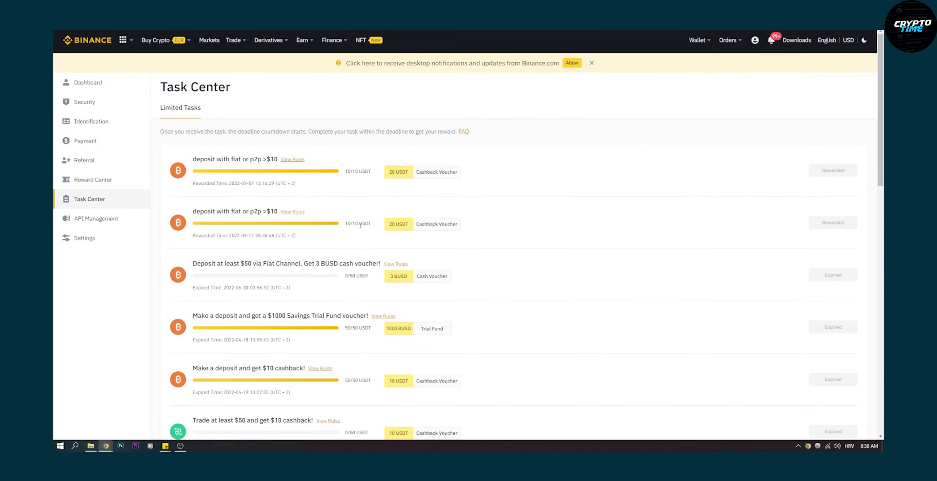
pyautogui.moveTo(443, 182)
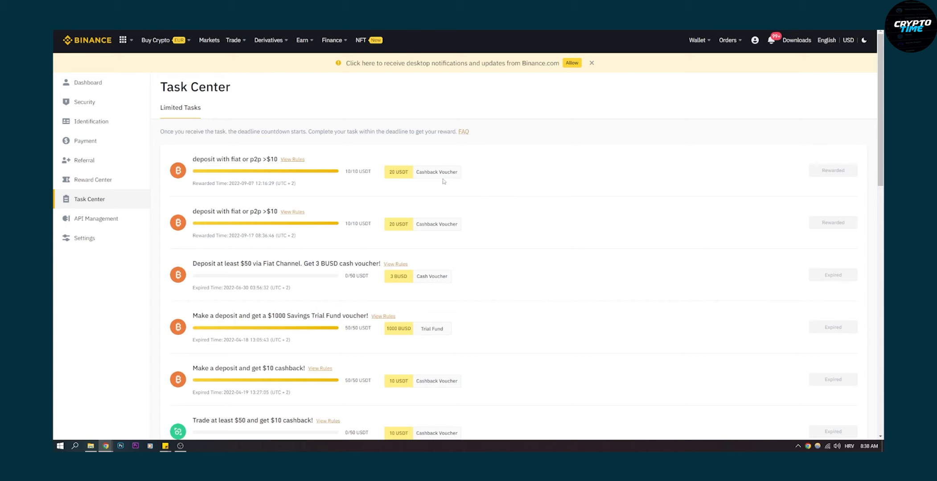
pyautogui.moveTo(400, 154)
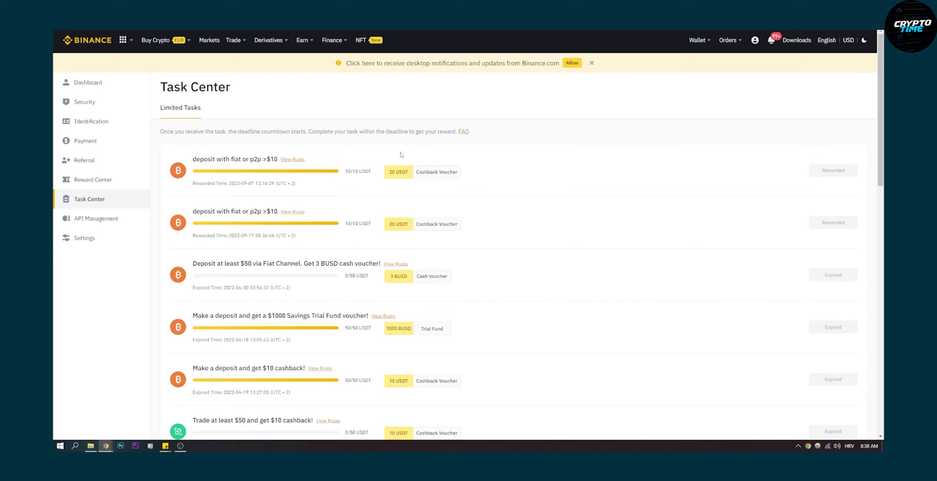
pyautogui.moveTo(400, 155)
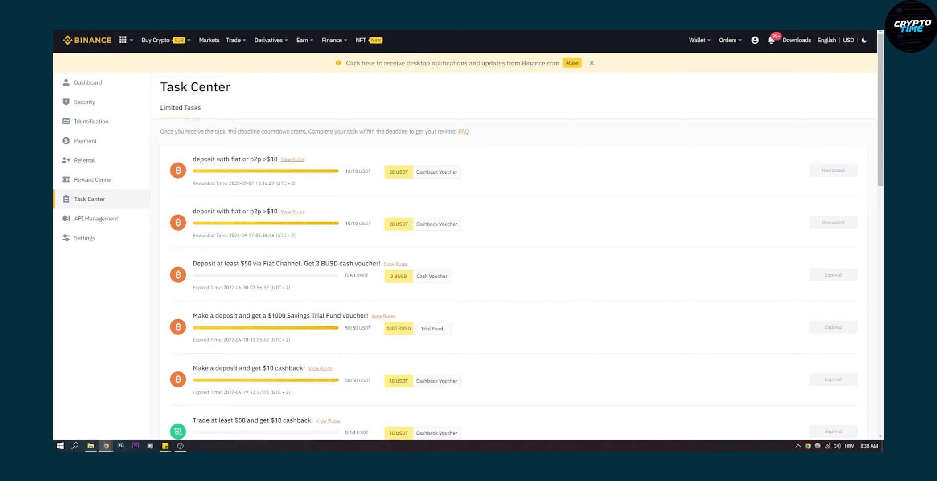
pyautogui.moveTo(370, 172)
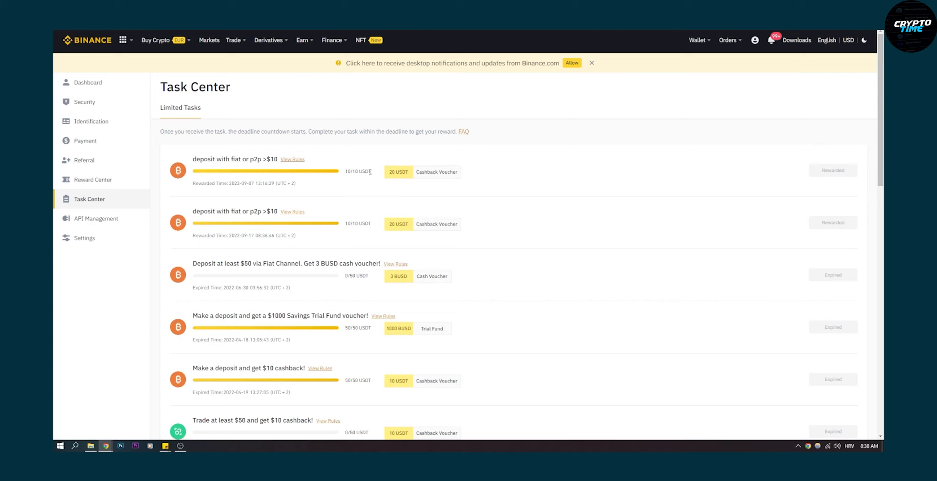
pyautogui.moveTo(415, 168)
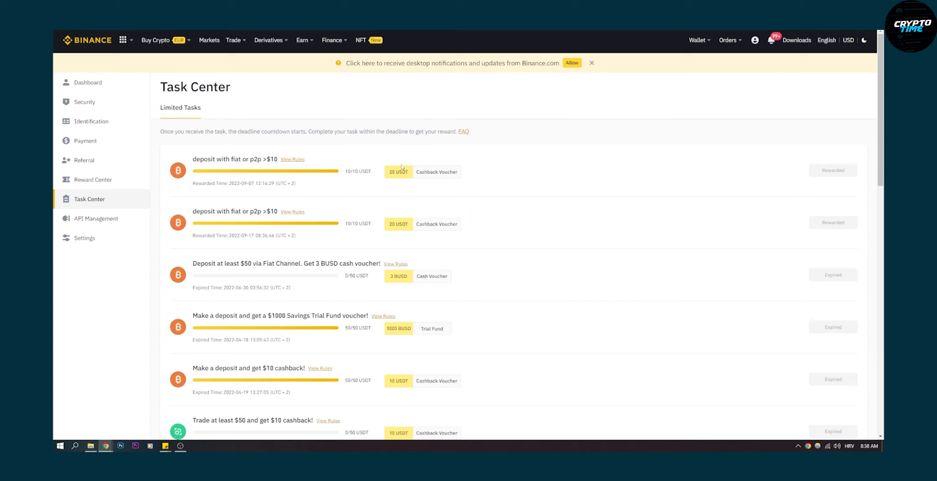
pyautogui.moveTo(385, 168)
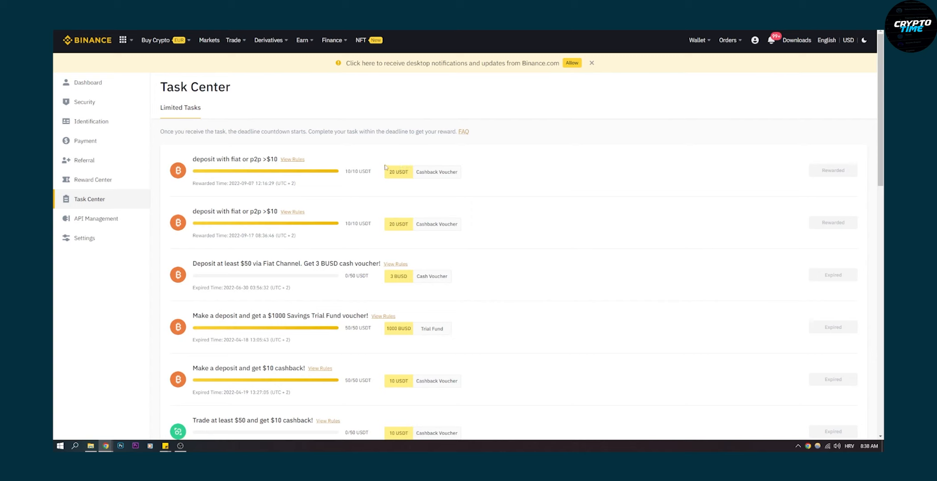